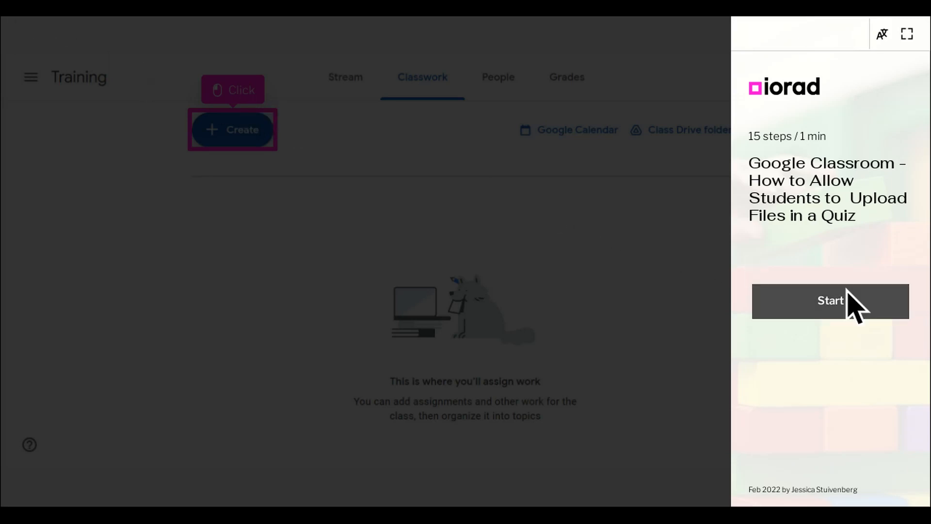
# Step: Create a quiz assignment titled 'Research Project' with instructions to attach the project via the form
pyautogui.click(830, 302)
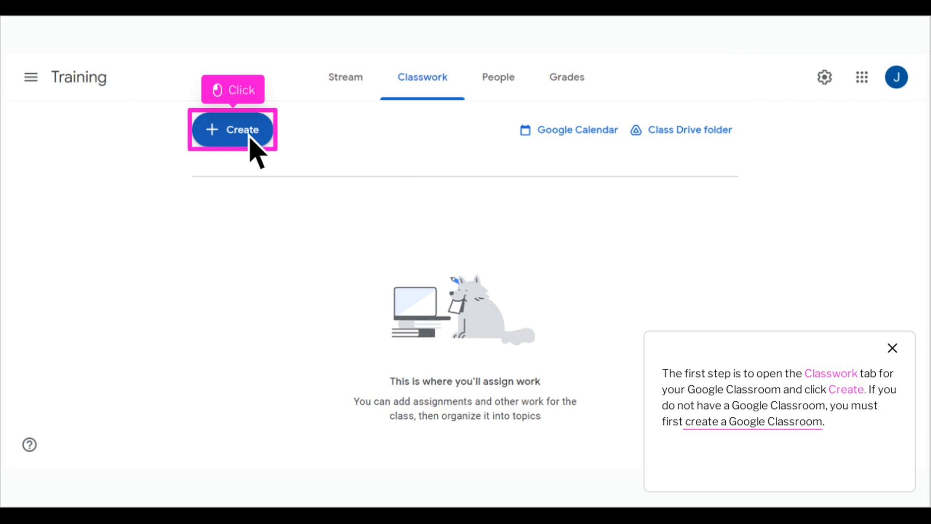
pyautogui.click(232, 129)
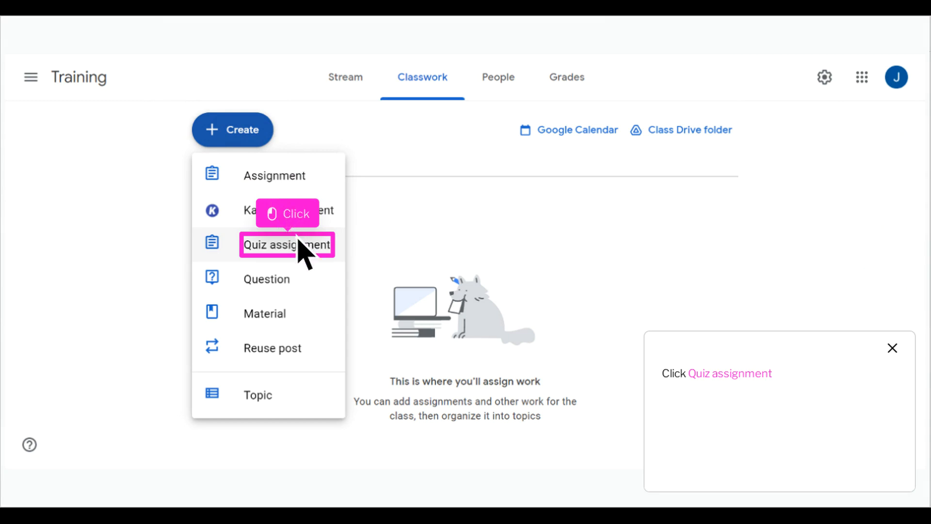
pyautogui.click(287, 244)
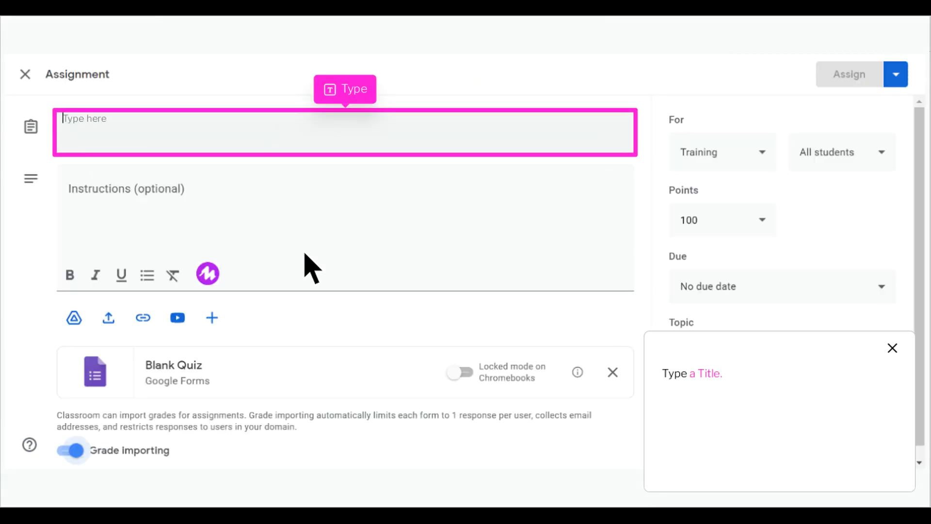
pyautogui.moveTo(353, 173)
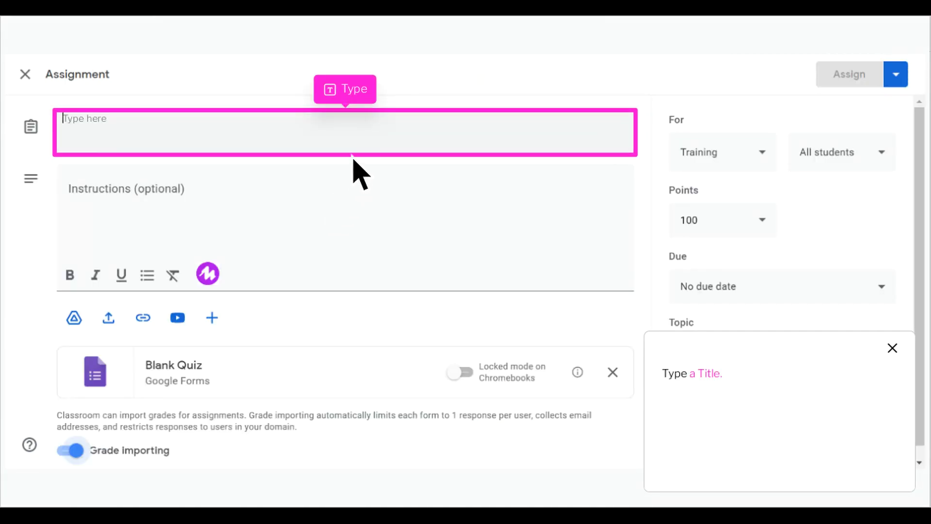
pyautogui.write('somet')
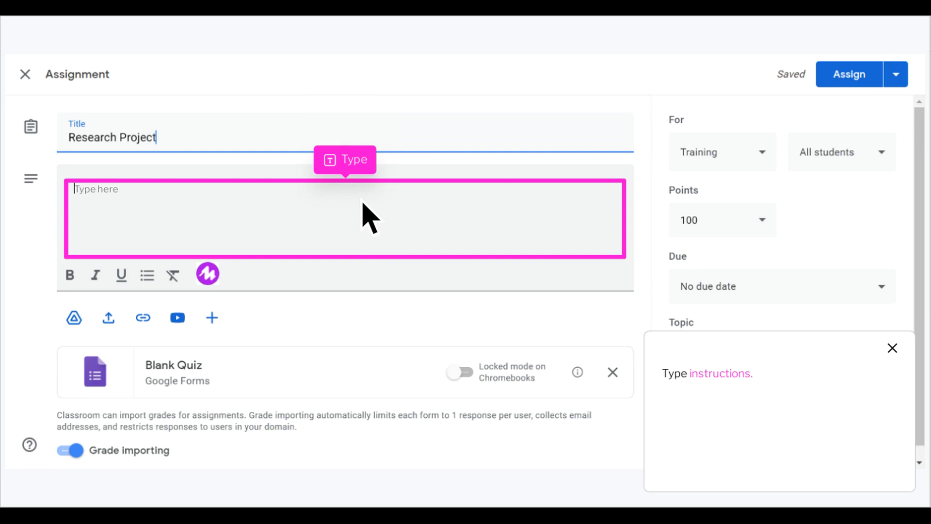
pyautogui.write('some')
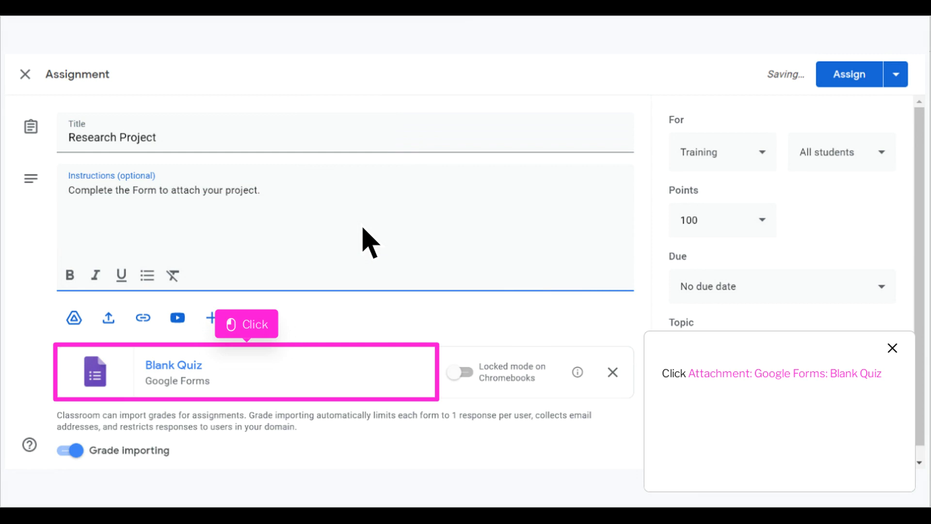
pyautogui.moveTo(316, 317)
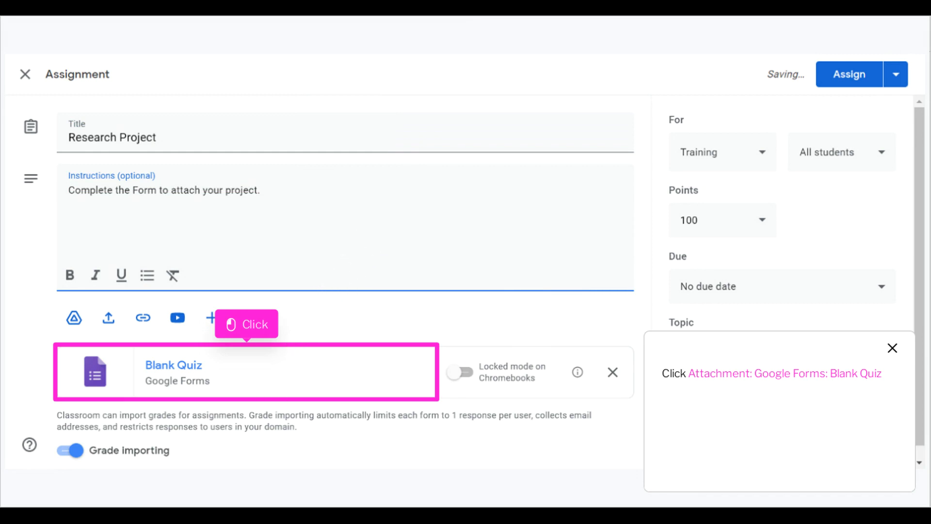
# Step: Open the attached Blank Quiz form and set the first question to 'Submit your Project.'
pyautogui.click(173, 373)
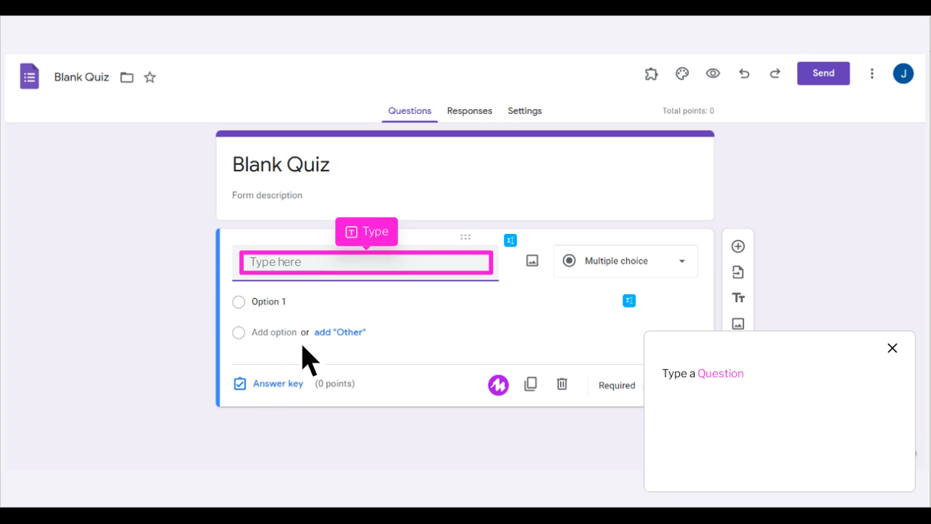
pyautogui.write('so')
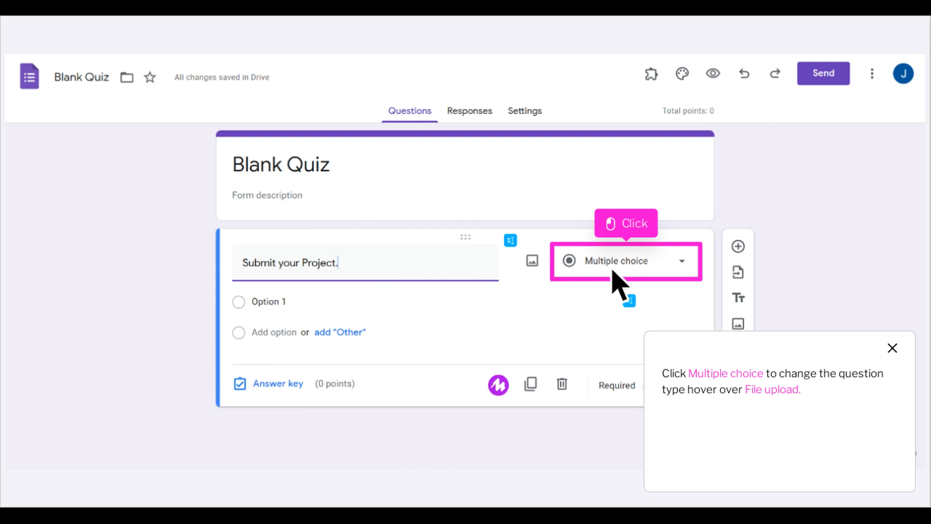
# Step: Change 'Submit your Project.' to a File upload question and accept the Drive upload notice
pyautogui.click(626, 261)
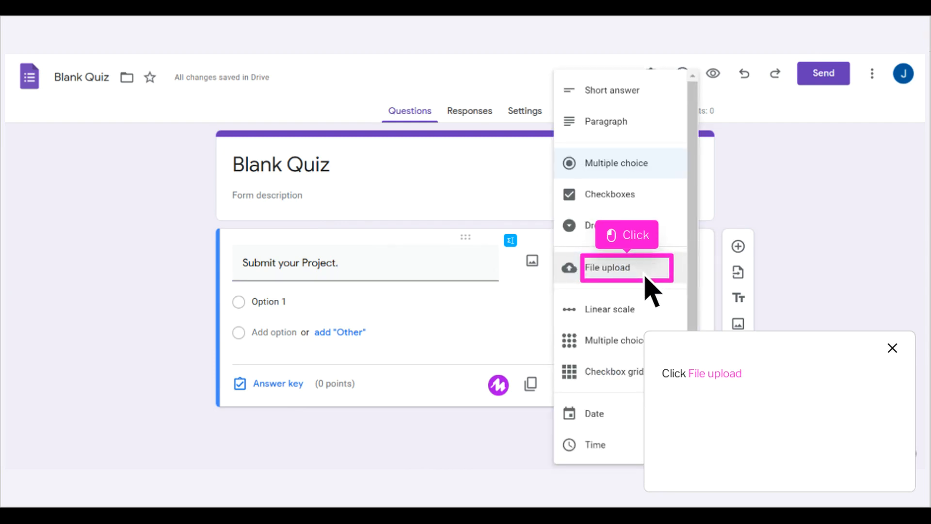
pyautogui.click(608, 268)
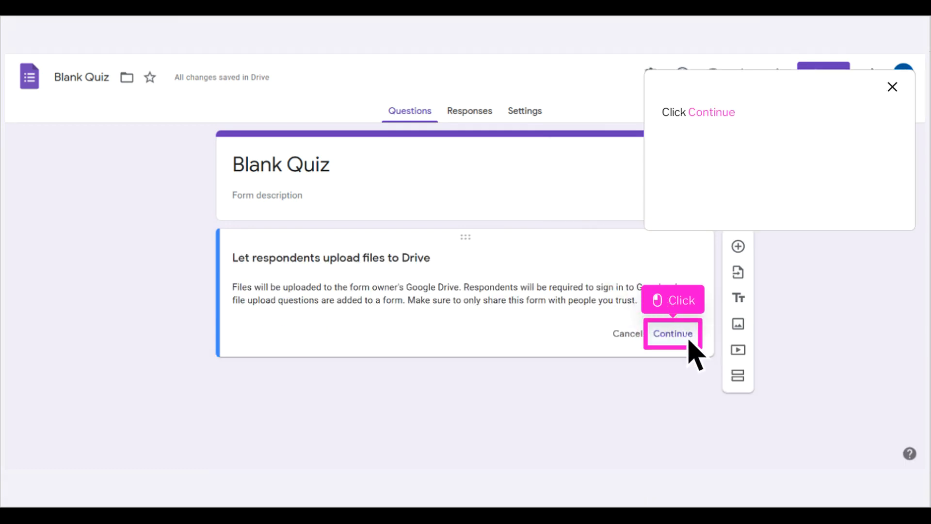
pyautogui.click(673, 333)
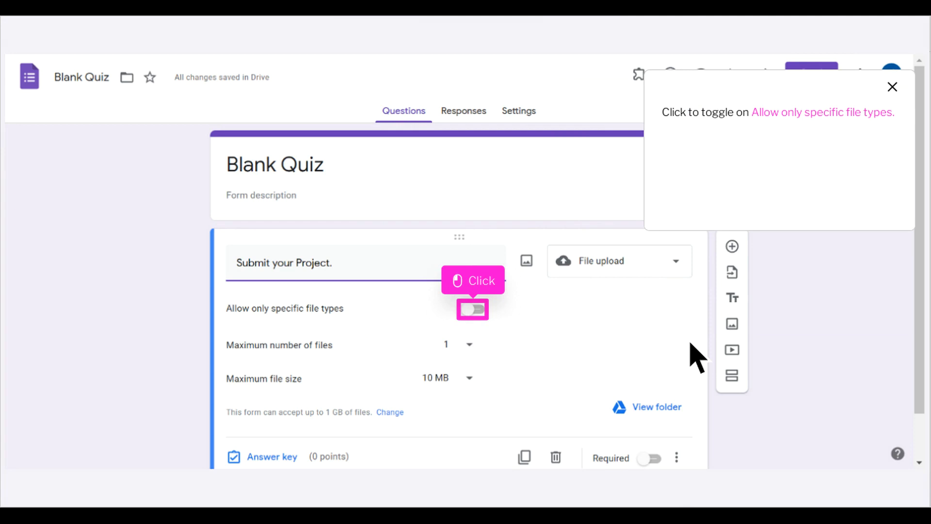
pyautogui.moveTo(541, 343)
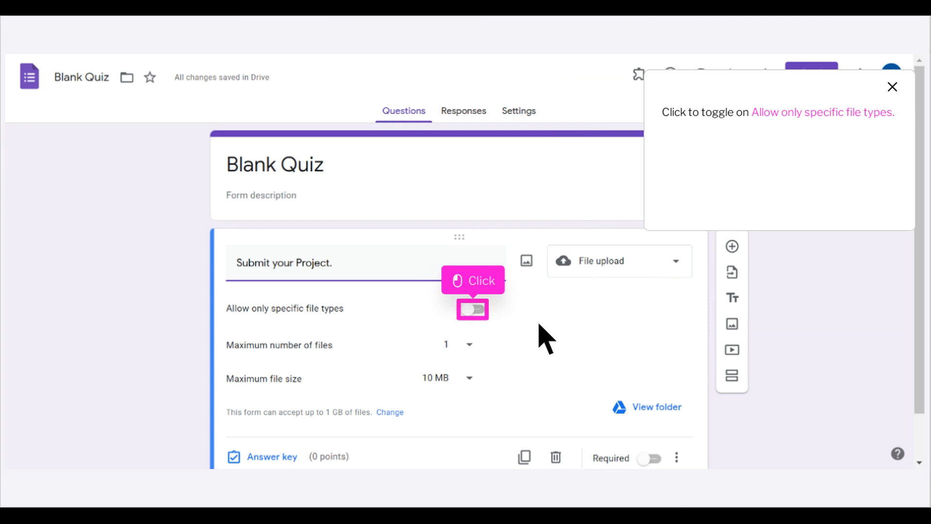
# Step: Allow only specific file types and set the maximum file size to 10 MB
pyautogui.click(472, 309)
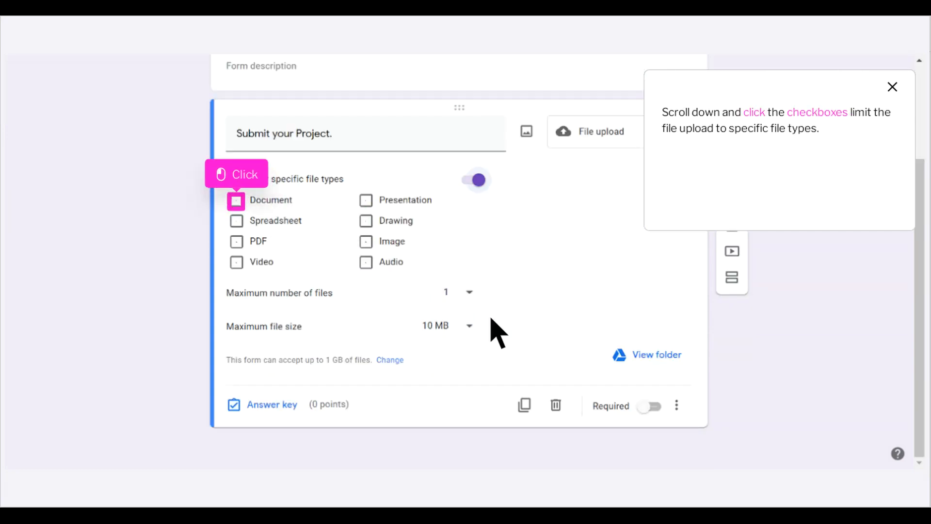
pyautogui.moveTo(335, 258)
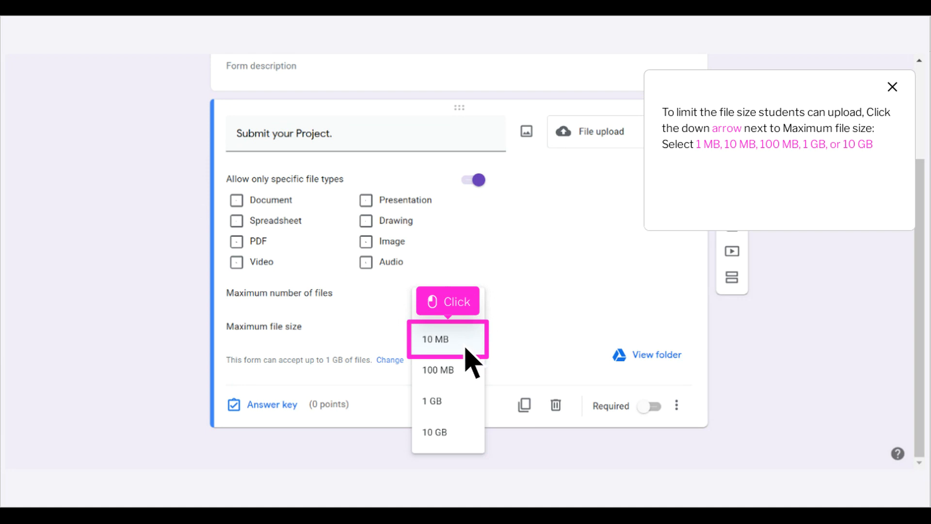
pyautogui.click(447, 339)
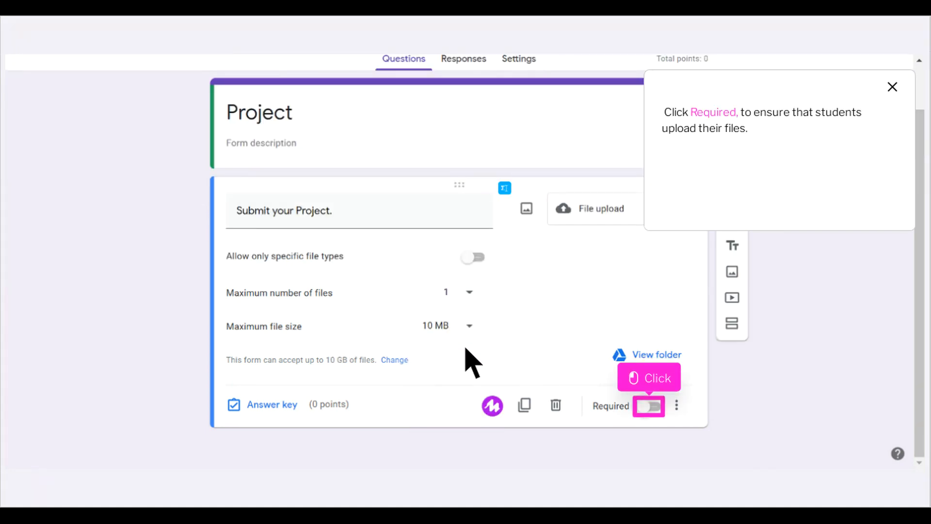